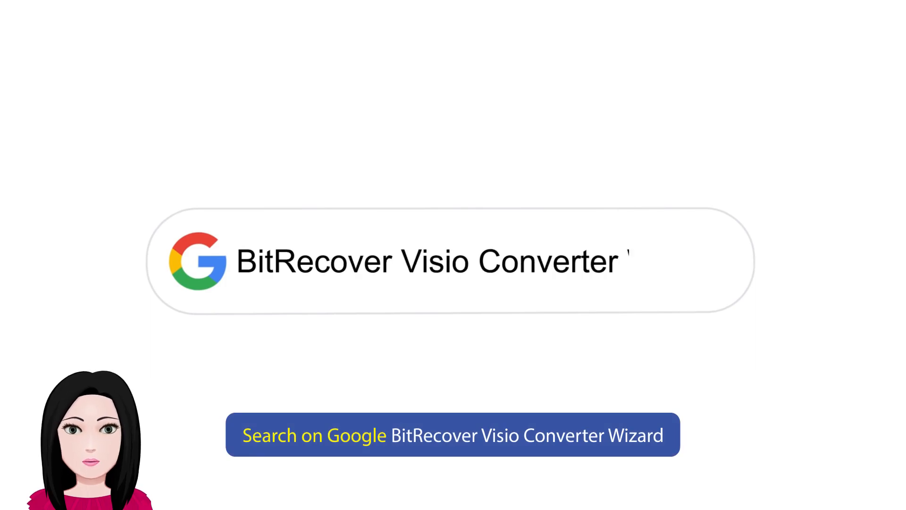
# Search Google for 'BitRecover Visio Converter Wizard'.
pyautogui.write('Wizard')
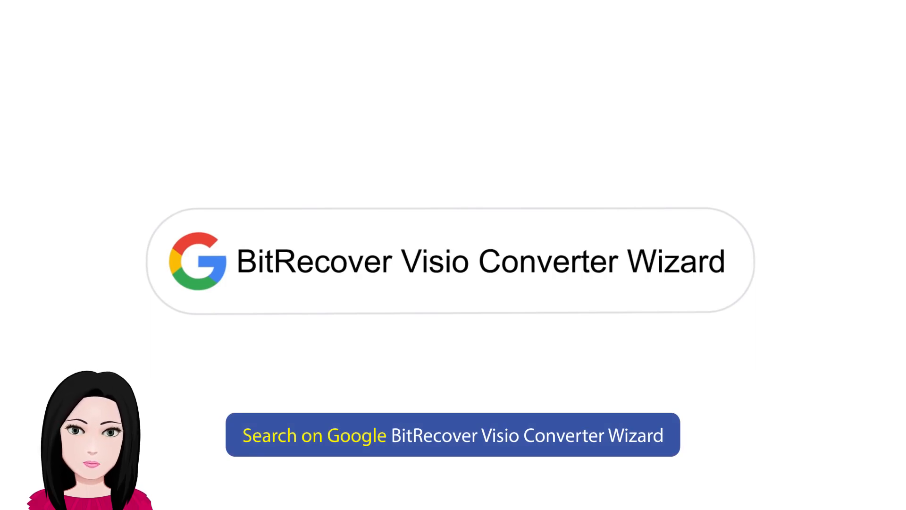
pyautogui.click(452, 434)
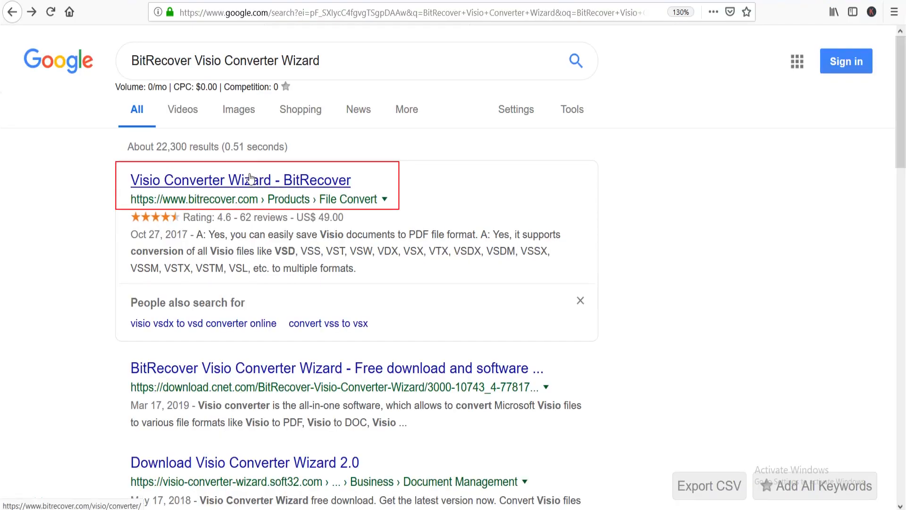
# Download the Visio Converter Wizard installer from bitrecover.com and launch it from Firefox downloads.
pyautogui.click(239, 179)
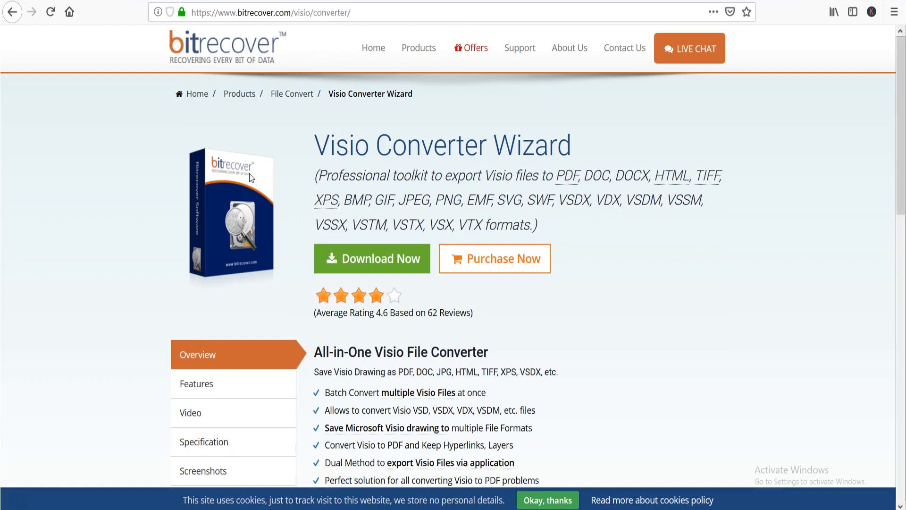
pyautogui.moveTo(366, 258)
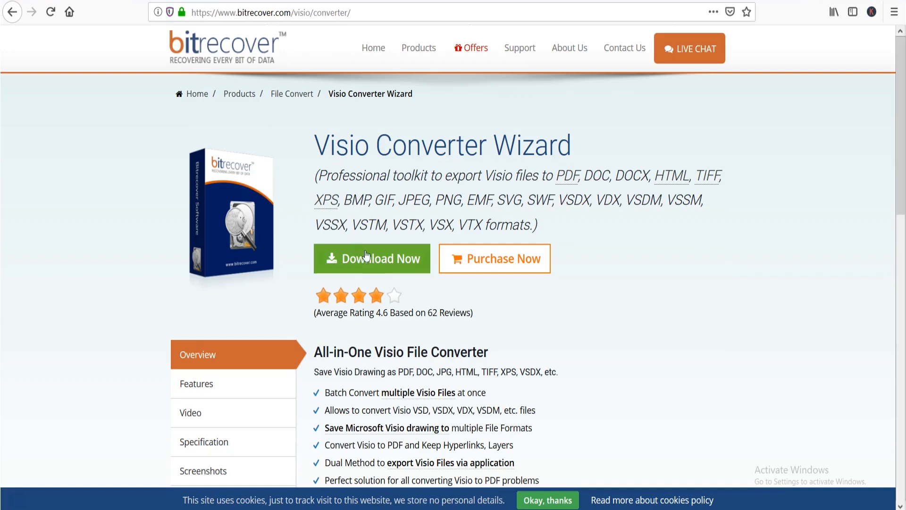
pyautogui.click(372, 259)
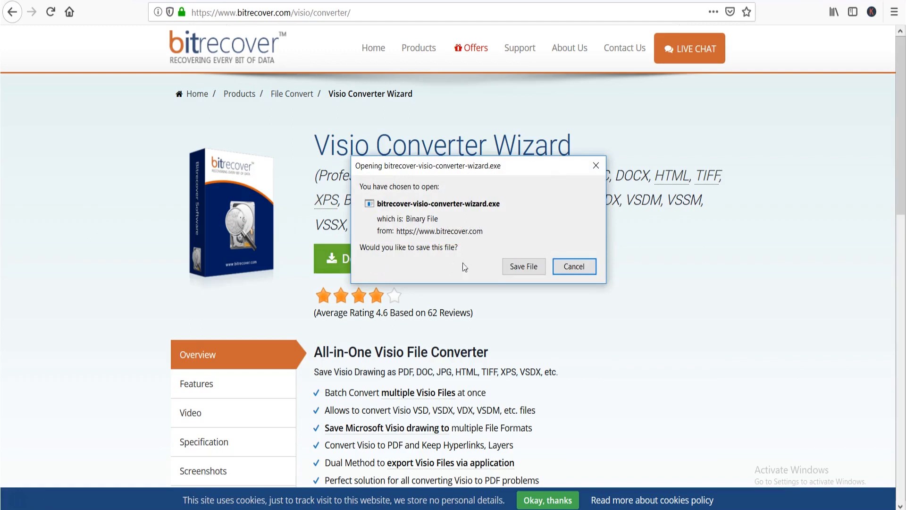
pyautogui.click(522, 266)
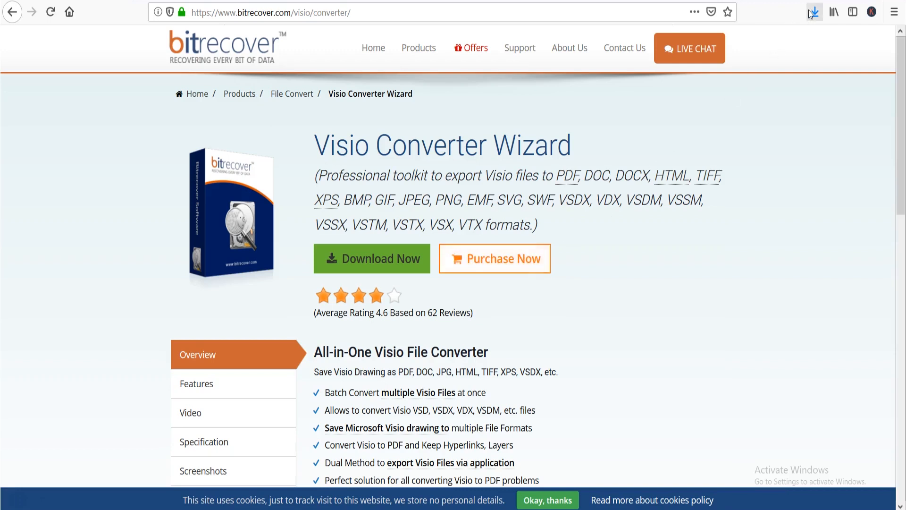
pyautogui.click(813, 11)
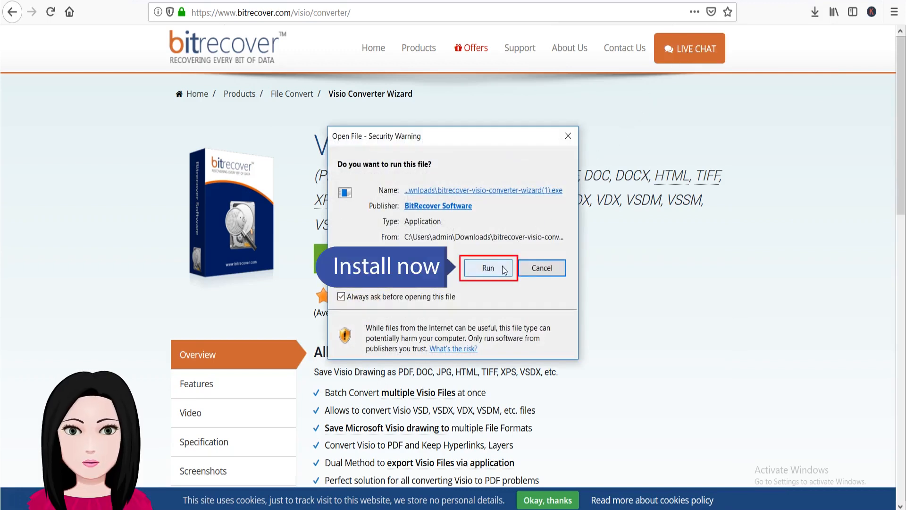
# Run the installer in English and accept the license agreement.
pyautogui.click(488, 267)
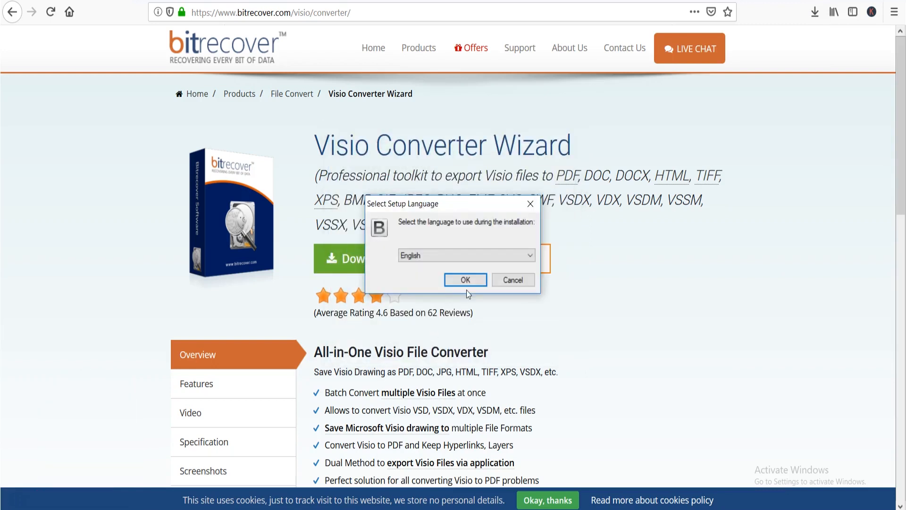
pyautogui.click(466, 279)
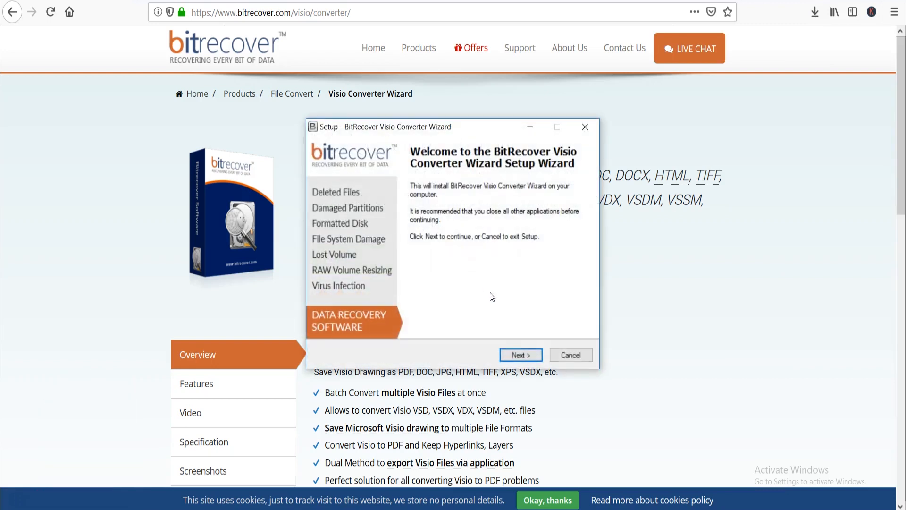
pyautogui.click(519, 354)
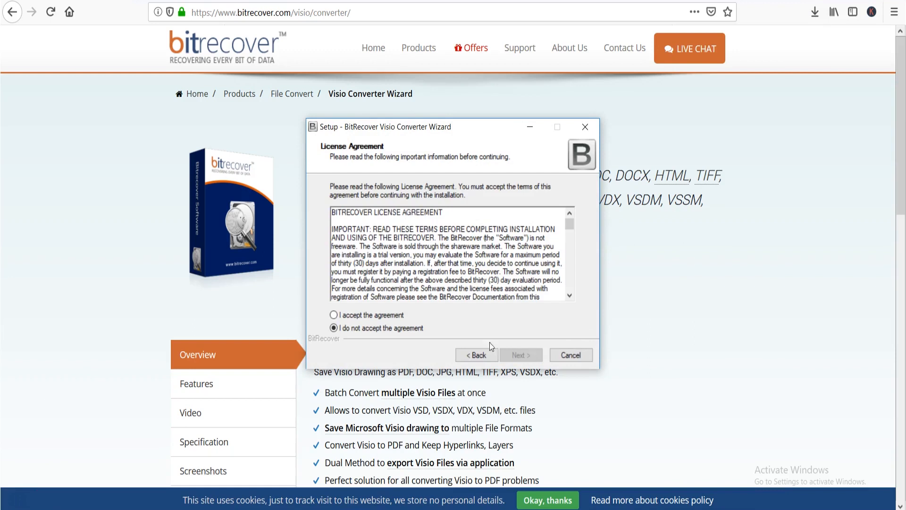
pyautogui.click(333, 316)
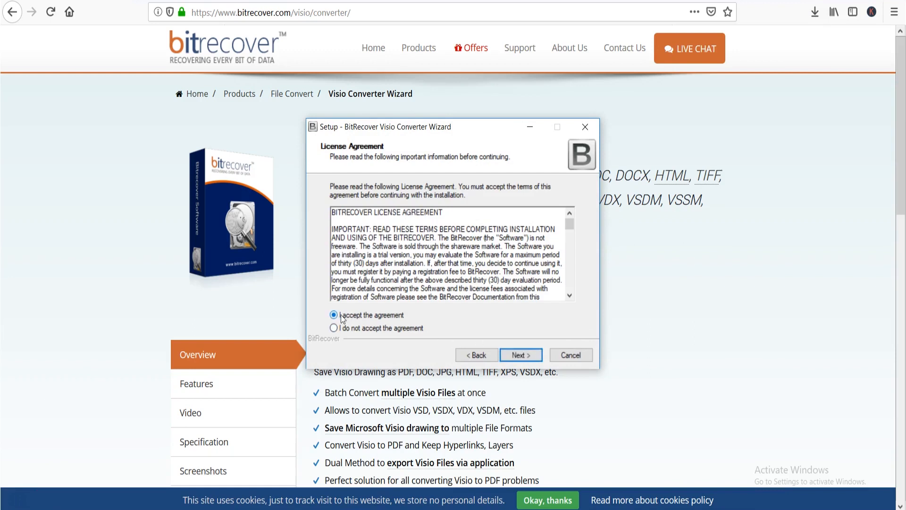
# Install to the default folder and finish setup with the converter launched.
pyautogui.click(519, 354)
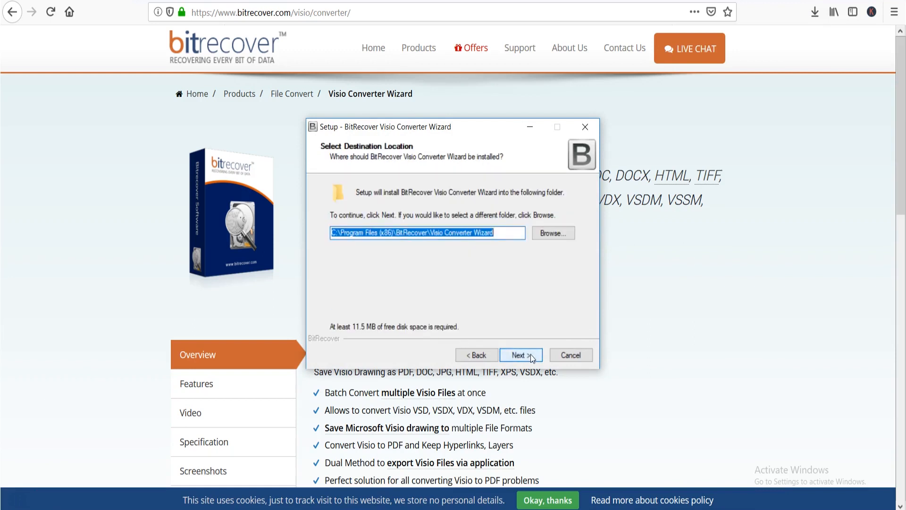
pyautogui.click(519, 354)
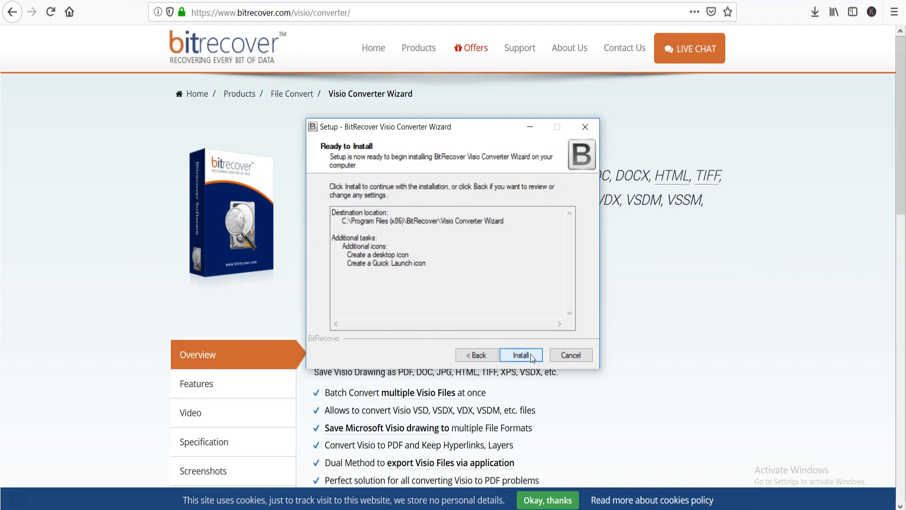
pyautogui.click(519, 354)
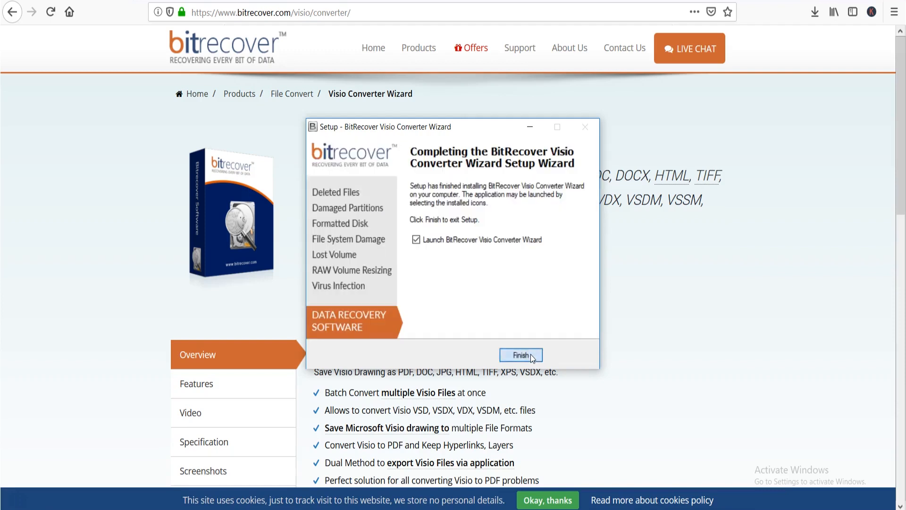
pyautogui.click(519, 355)
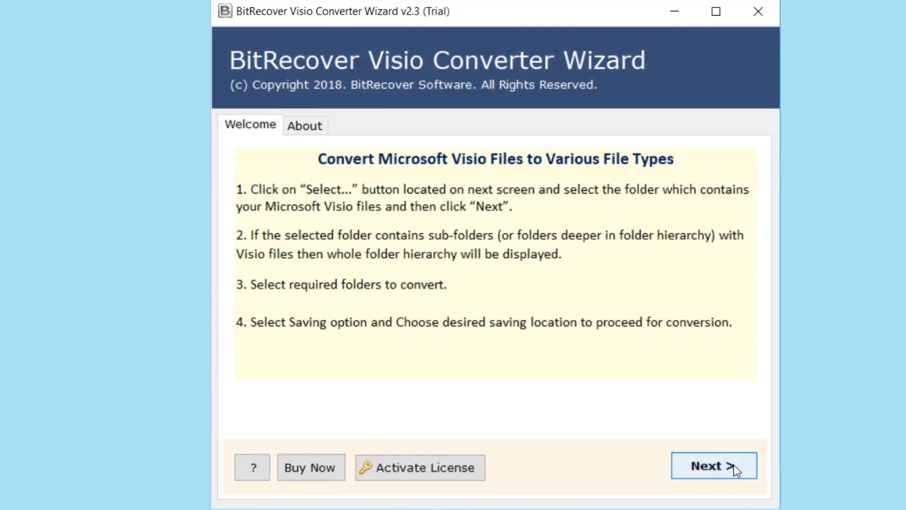
# Move past the converter's welcome page and bring up the Select Folders picker.
pyautogui.click(713, 466)
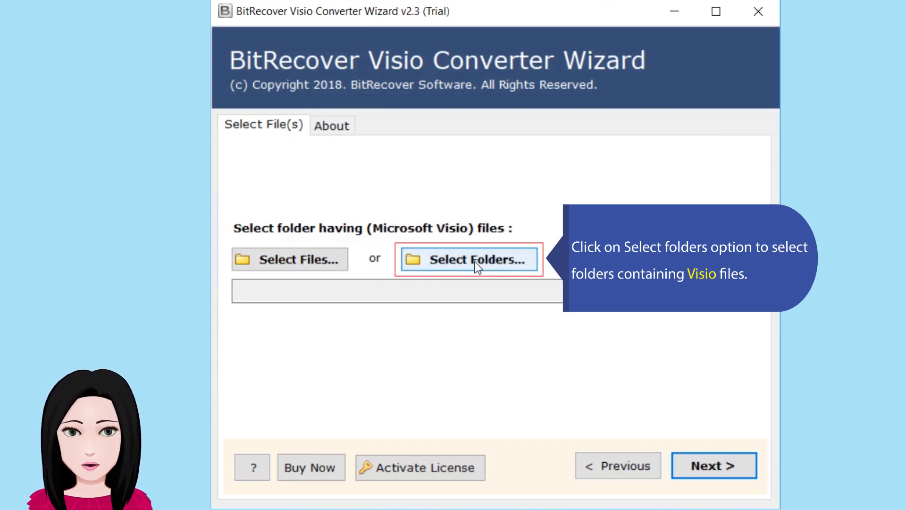
pyautogui.click(468, 258)
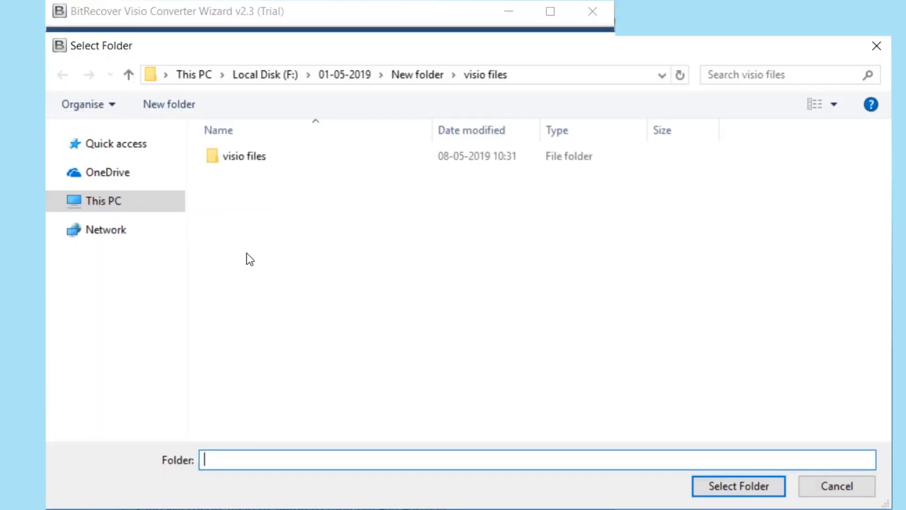
# Choose the 'visio files' folder as the source and list its VSD files.
pyautogui.click(244, 156)
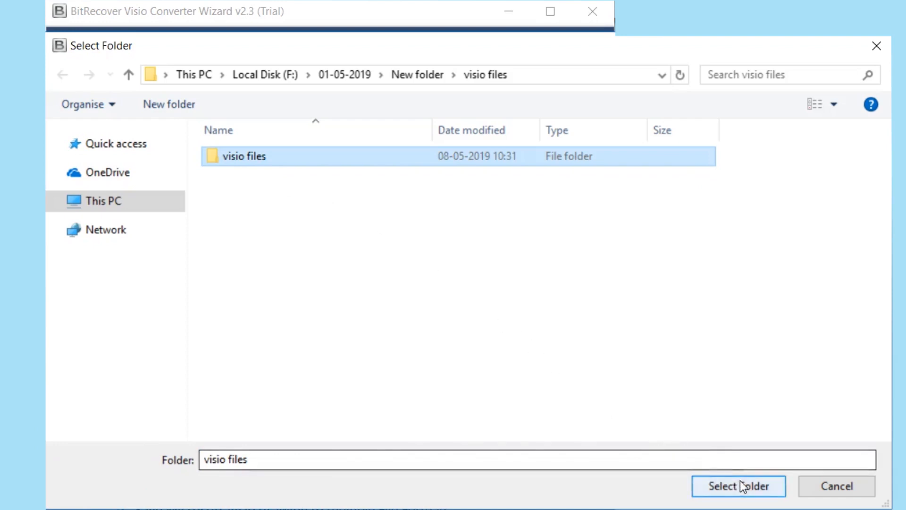
pyautogui.click(738, 485)
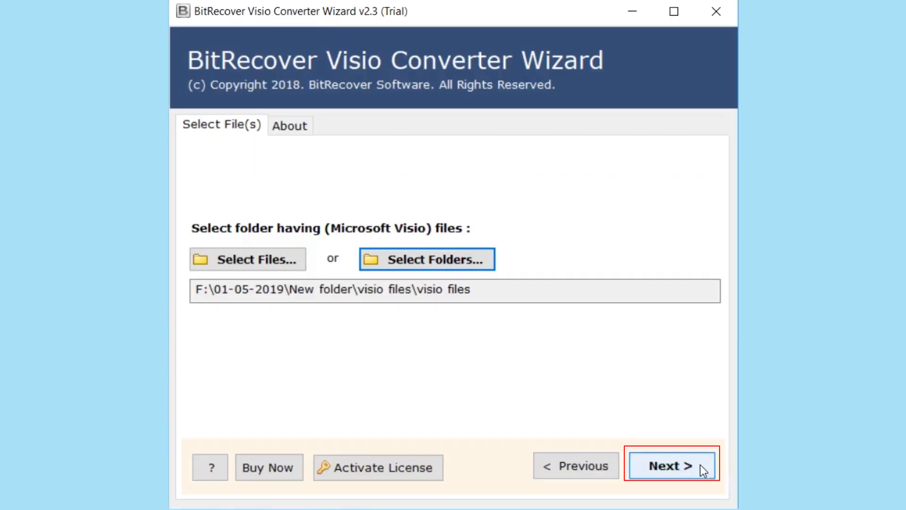
pyautogui.click(427, 259)
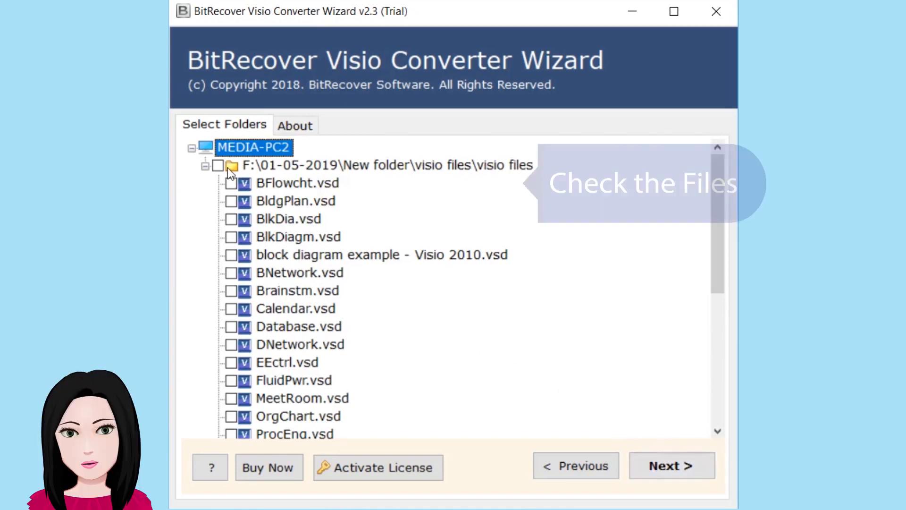
# Check every VSD file in the folder and proceed to the saving options.
pyautogui.click(218, 165)
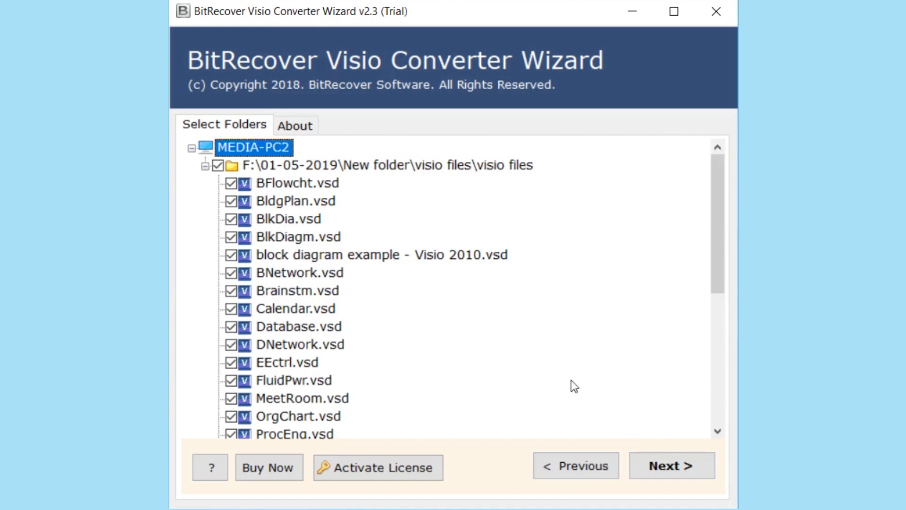
pyautogui.click(671, 465)
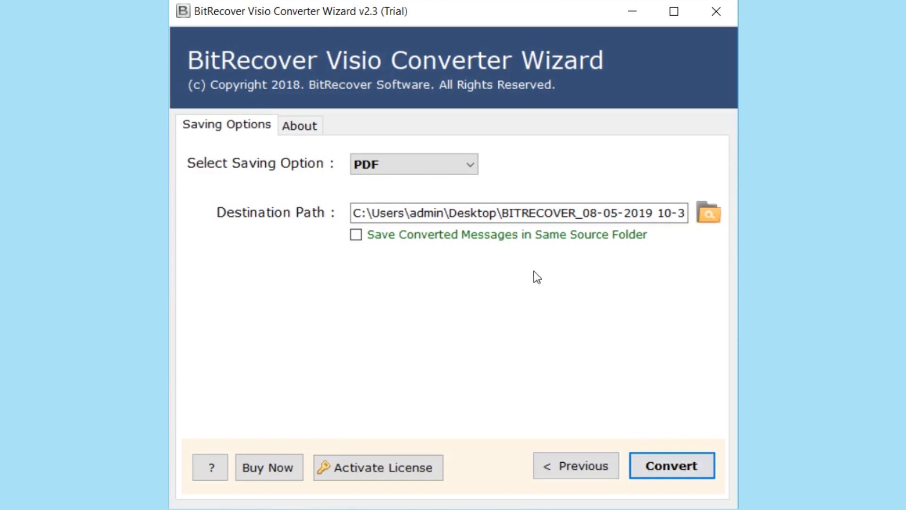
# Convert the files to DOC format into the desktop BITRECOVER folder and acknowledge the completion message.
pyautogui.click(414, 165)
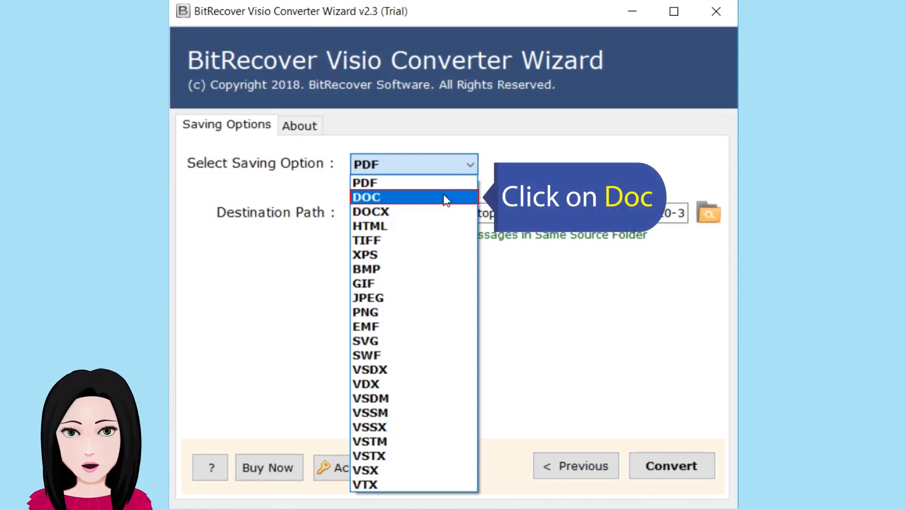
pyautogui.click(368, 196)
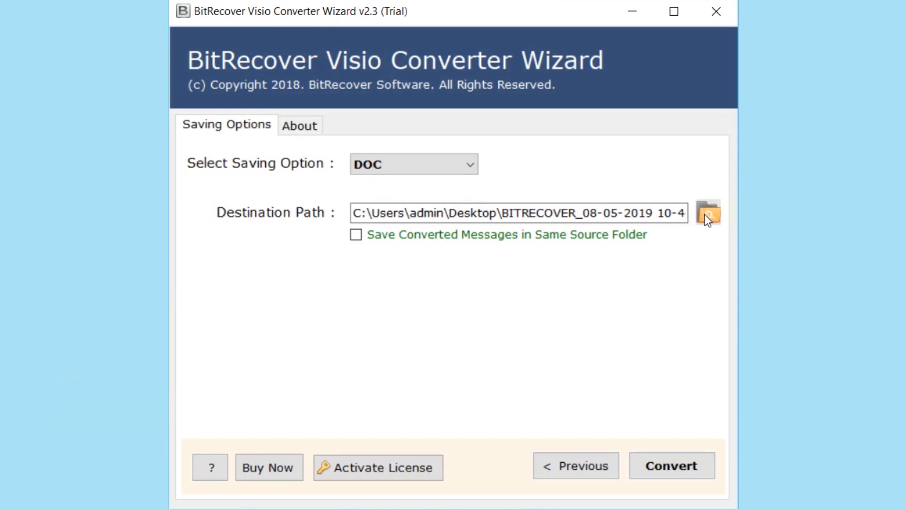
pyautogui.click(671, 466)
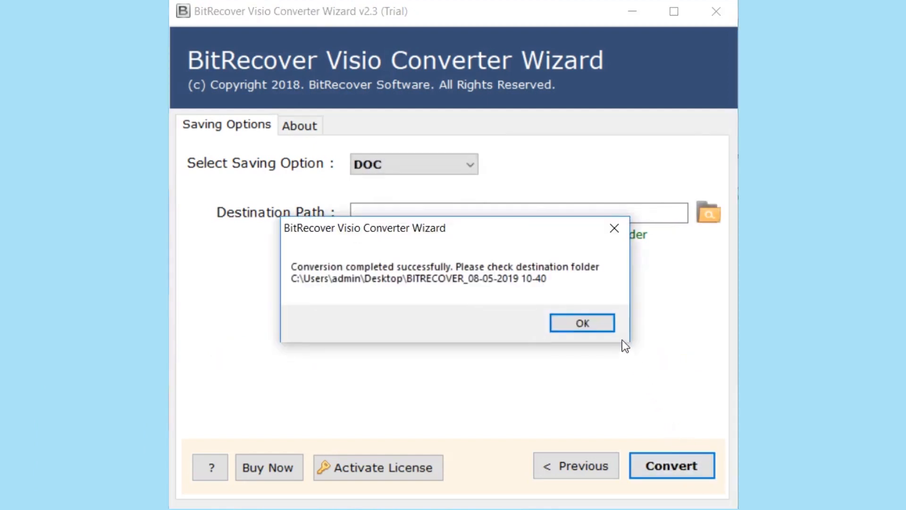
pyautogui.click(583, 322)
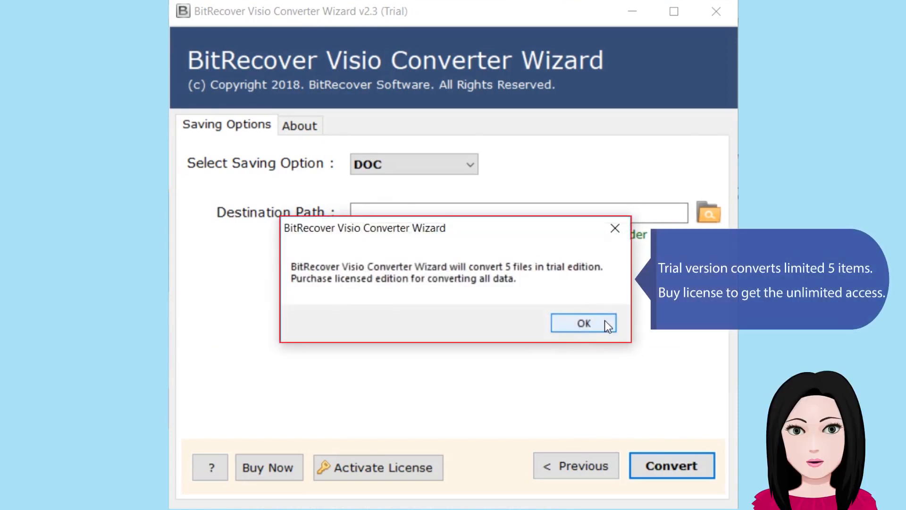